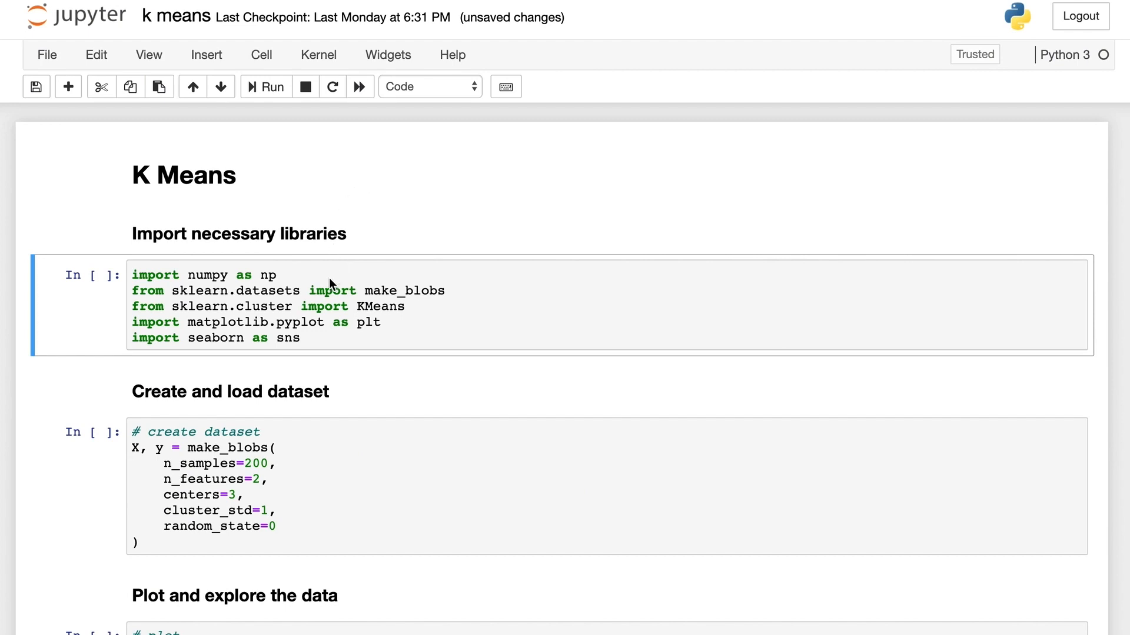
- Run the import cell loading numpy, make_blobs, KMeans, matplotlib and seaborn
left_click(339, 292)
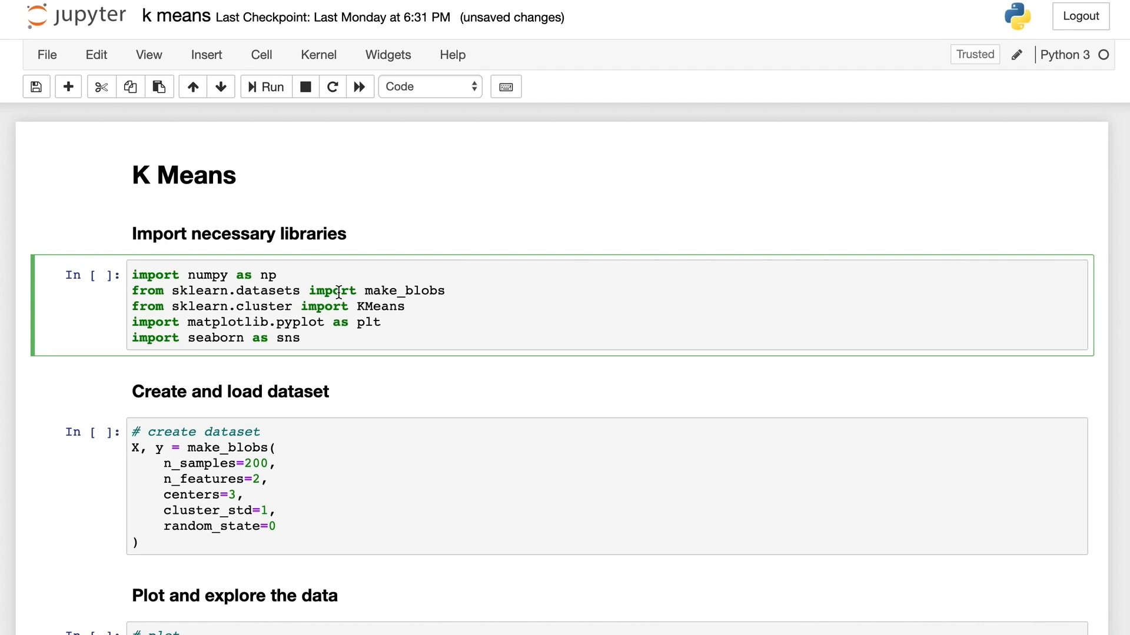
double_click(204, 275)
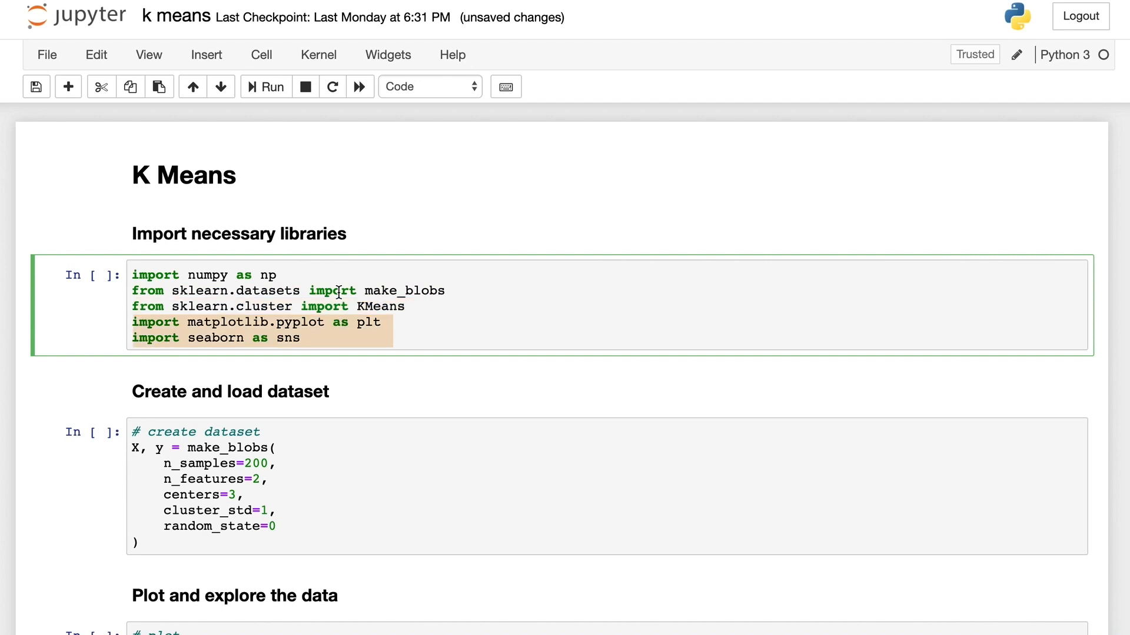
left_click(265, 86)
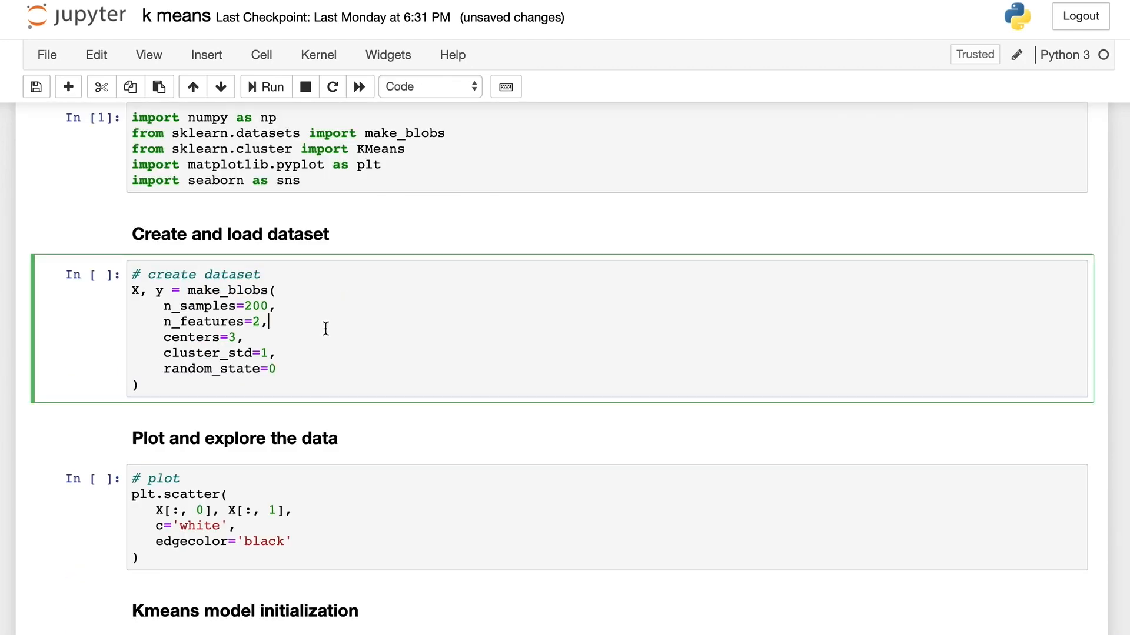
- Run the make_blobs cell (200 samples, 3 centres) and insert a cell below showing X
left_click(265, 86)
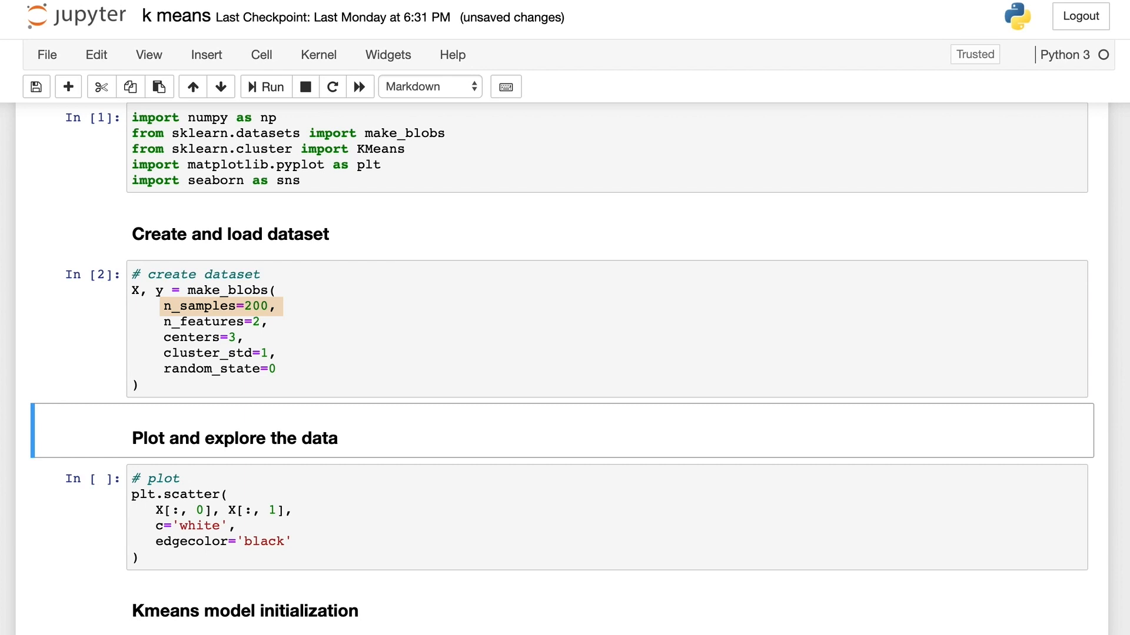
left_click(204, 321)
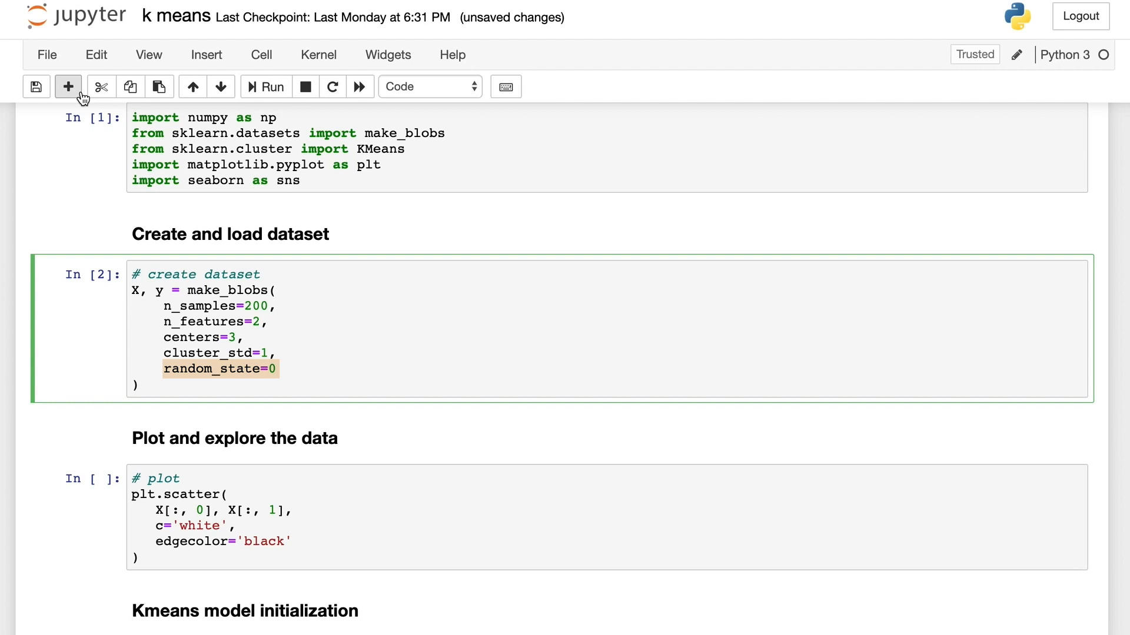
left_click(69, 85)
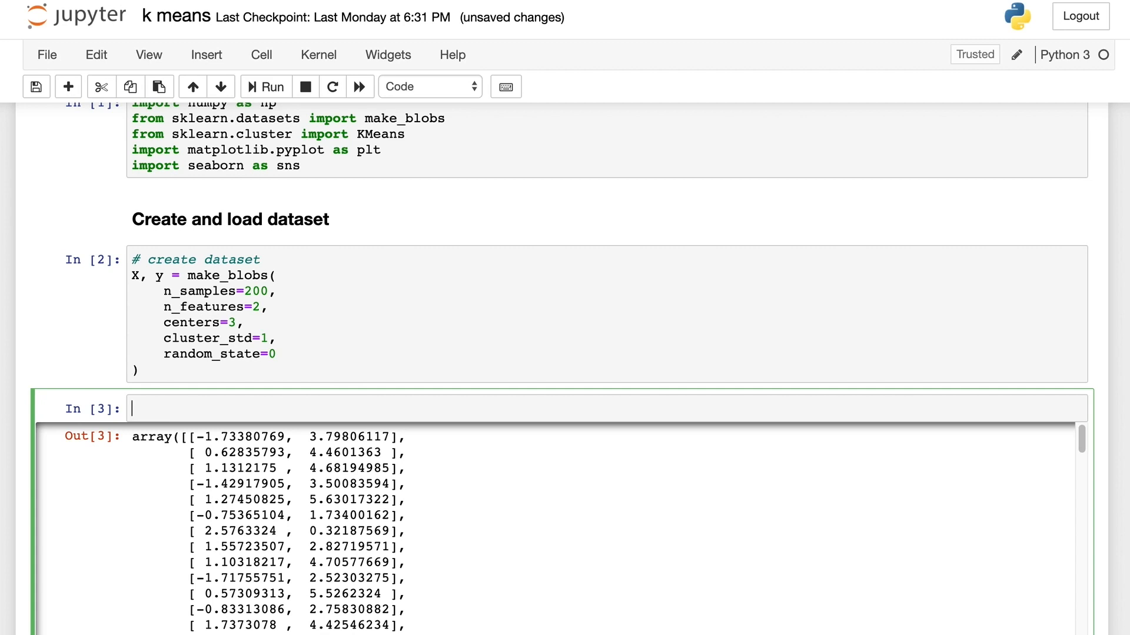
- Show y, then evaluate len(y) in the scratch cell, returning 200
type("y")
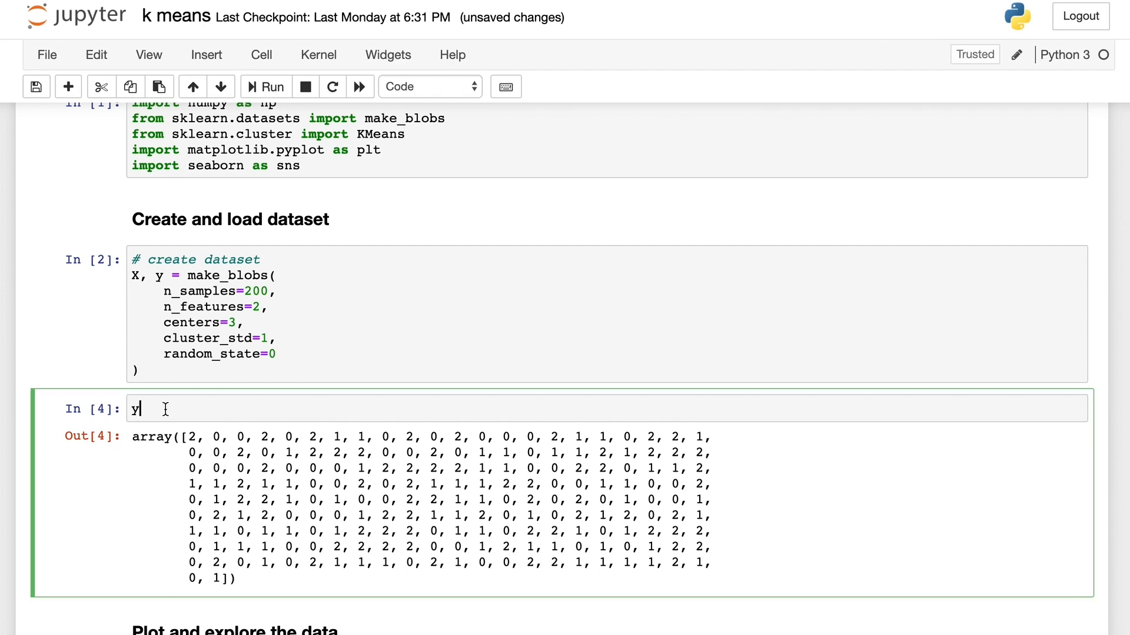
type("len(")
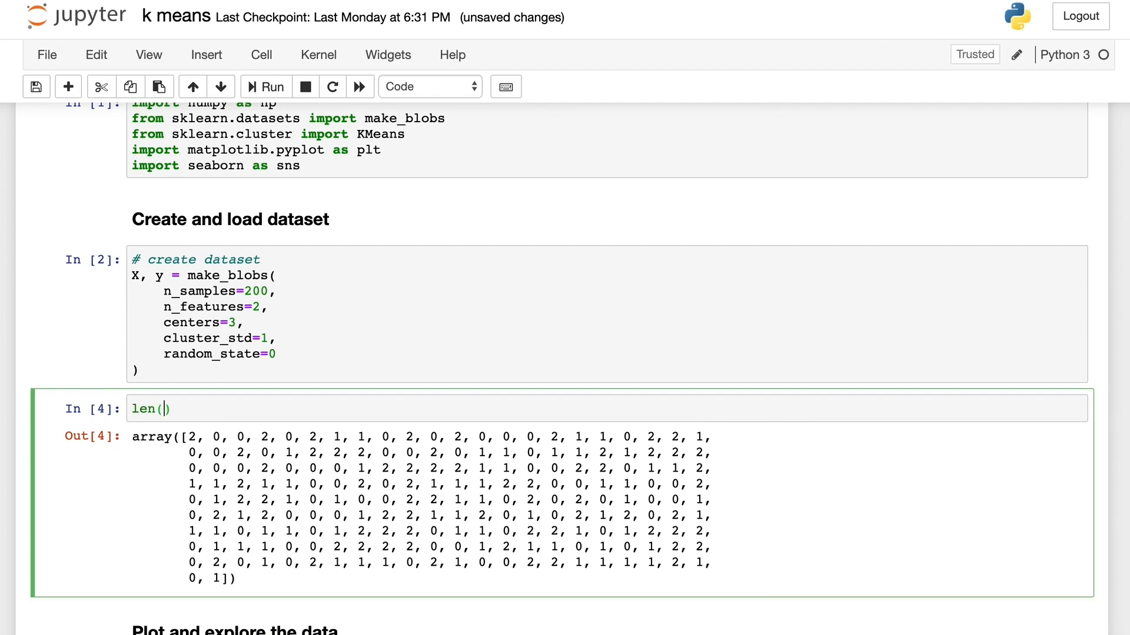
left_click(271, 86)
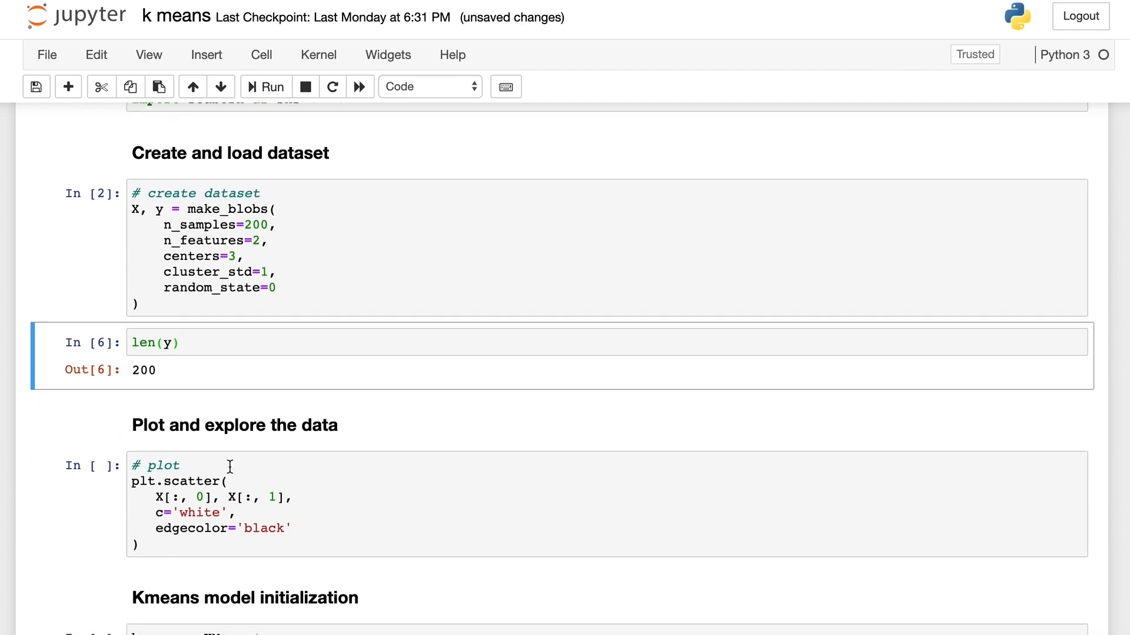
- Run the '# plot' cell to scatter the 200 raw points as white dots with black edges
scroll("down", 3)
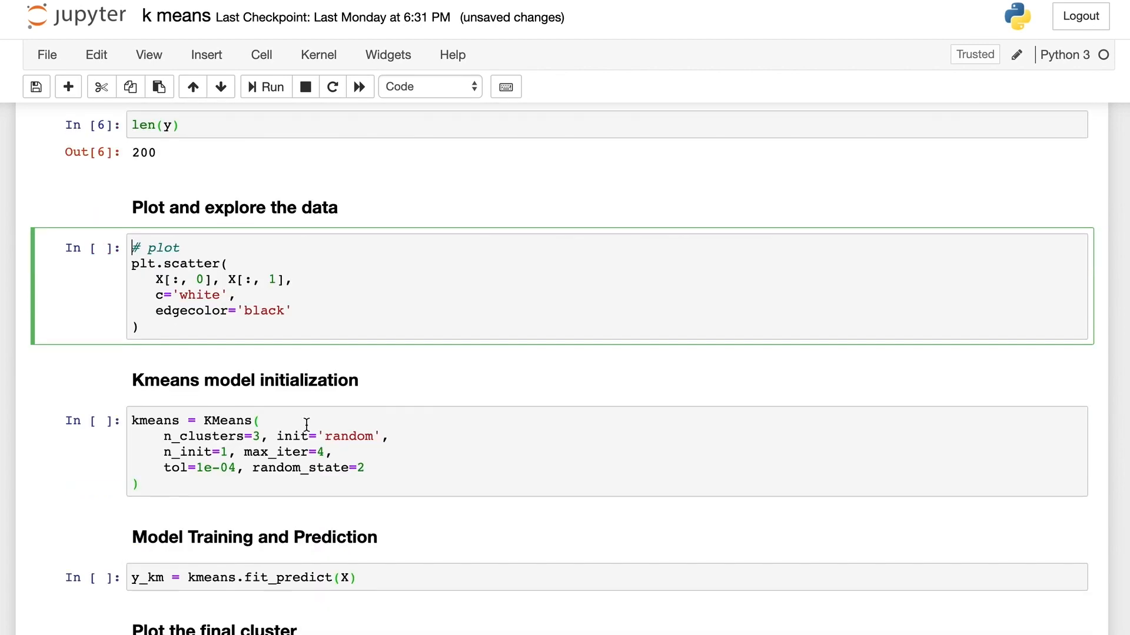
scroll("down", 3)
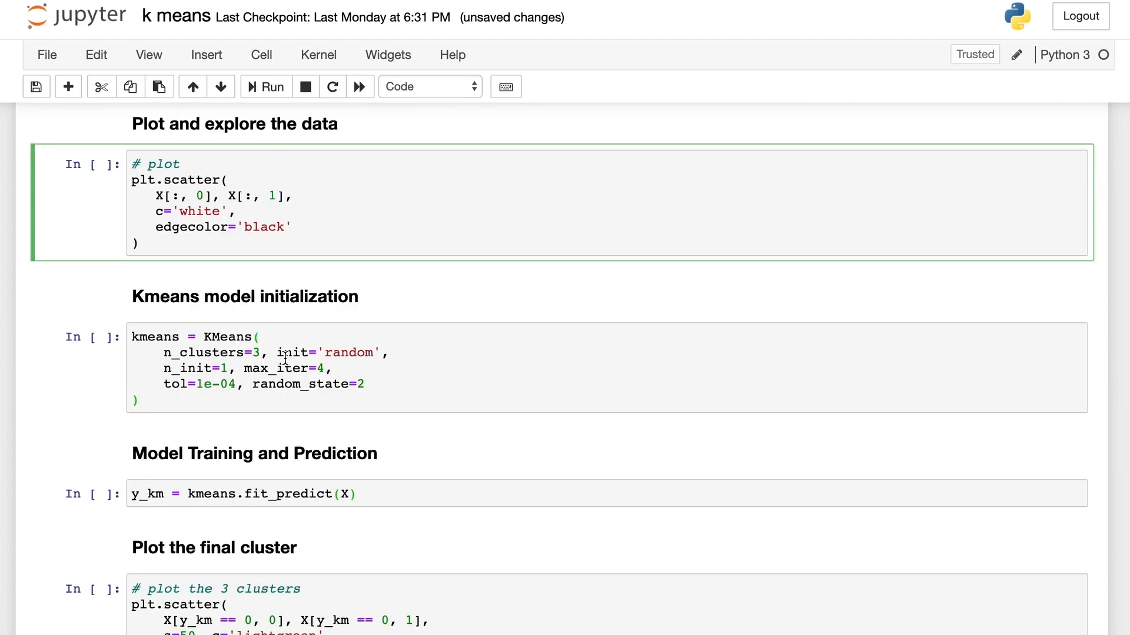
left_click(265, 86)
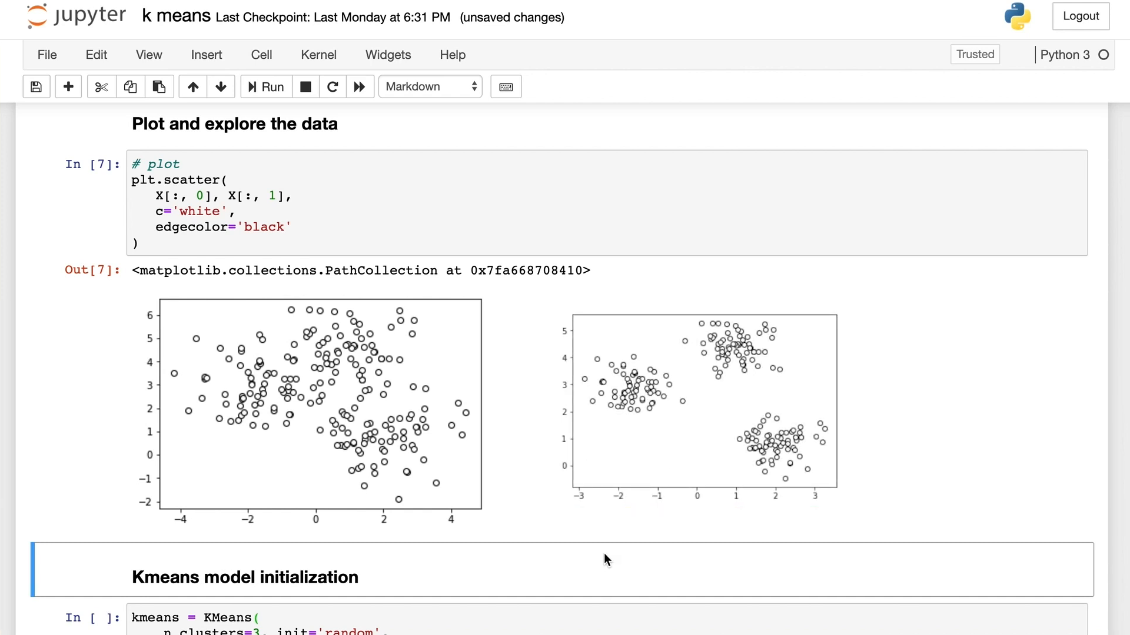
scroll("down", 3)
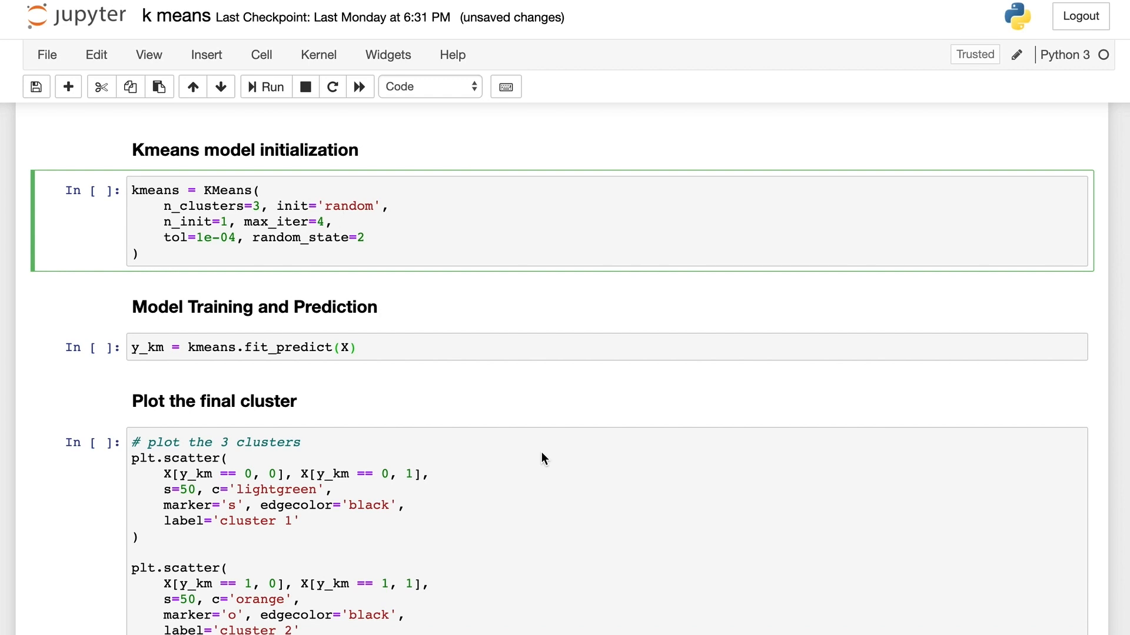
- Run the KMeans cell with n_clusters 3, init random, n_init 1, max_iter 4, random_state 2
left_click(251, 306)
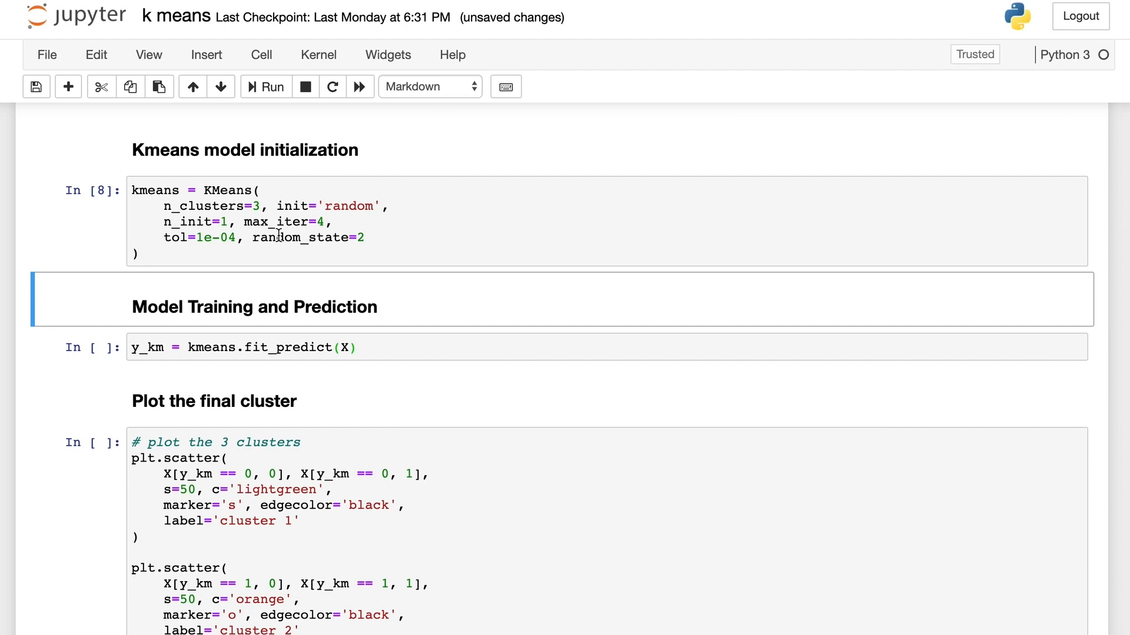
double_click(209, 207)
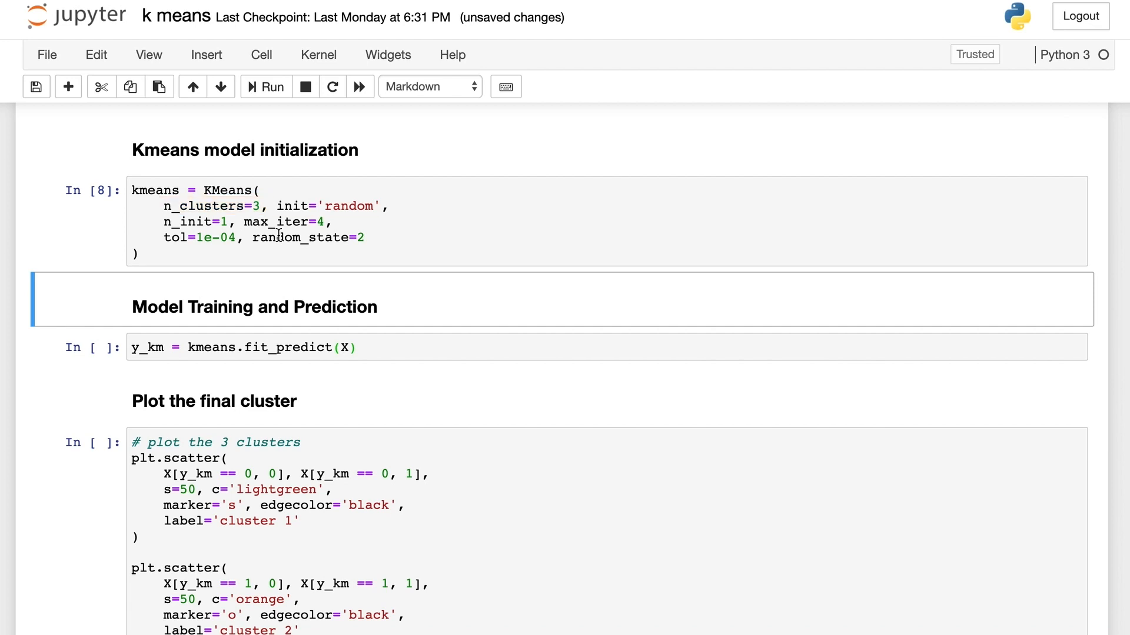
double_click(325, 206)
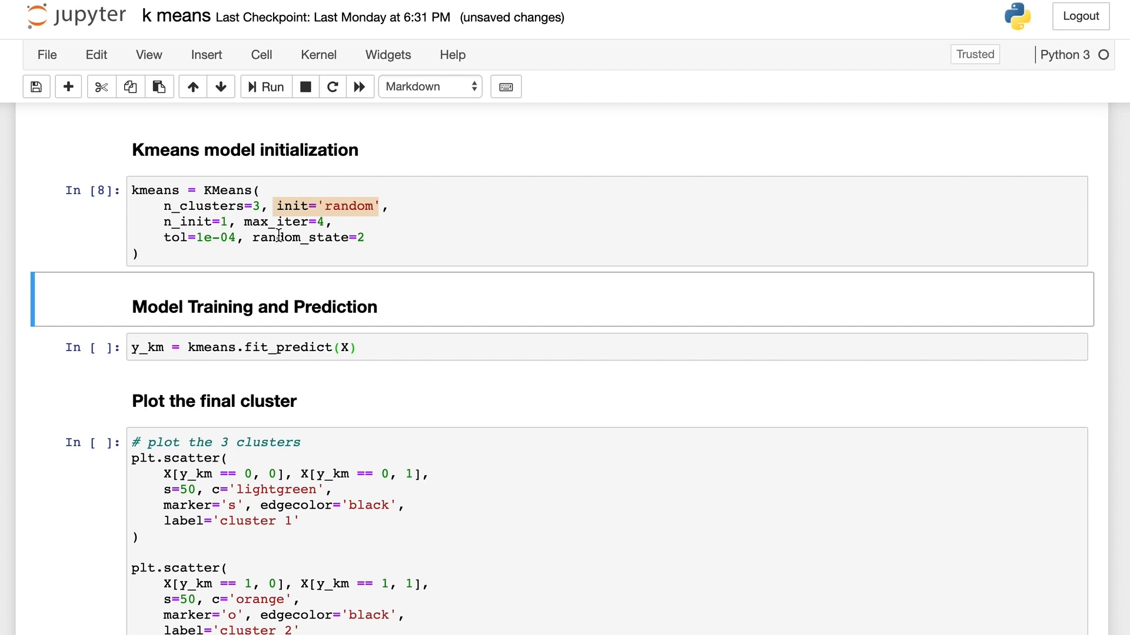
double_click(194, 221)
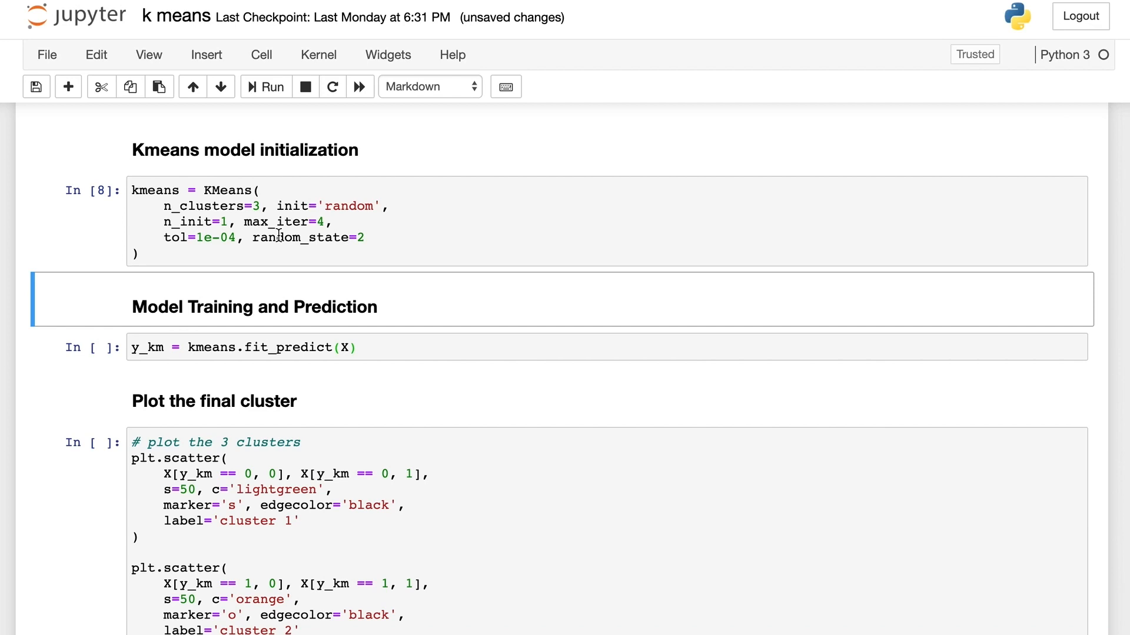
- Run y_km = kmeans.fit_predict(X) to train the model and store cluster labels
double_click(261, 347)
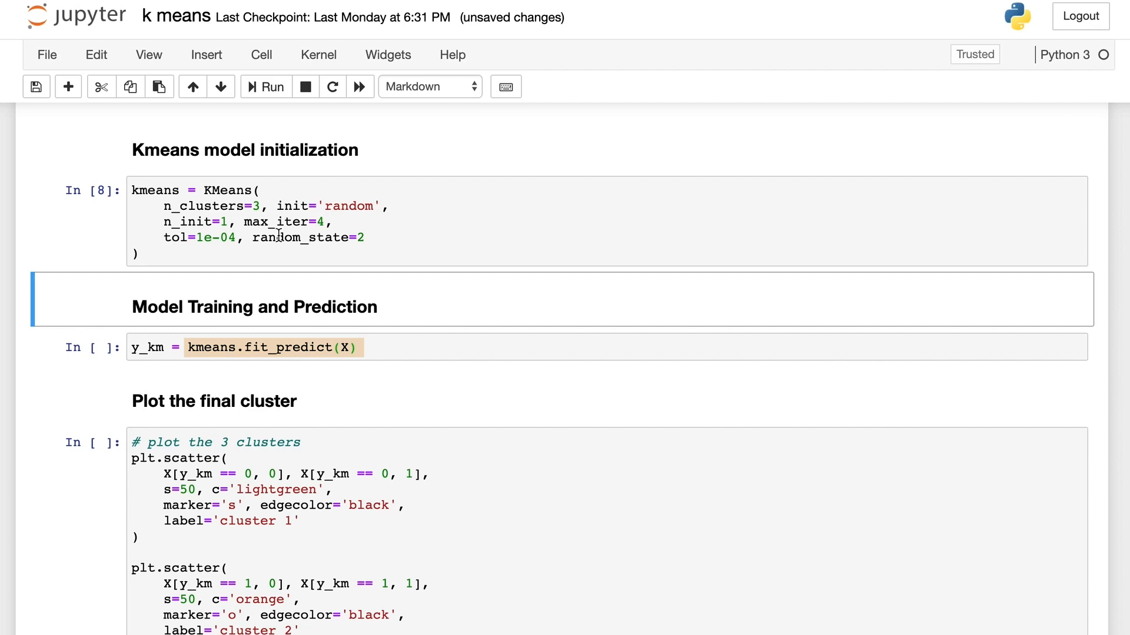
scroll("up", 3)
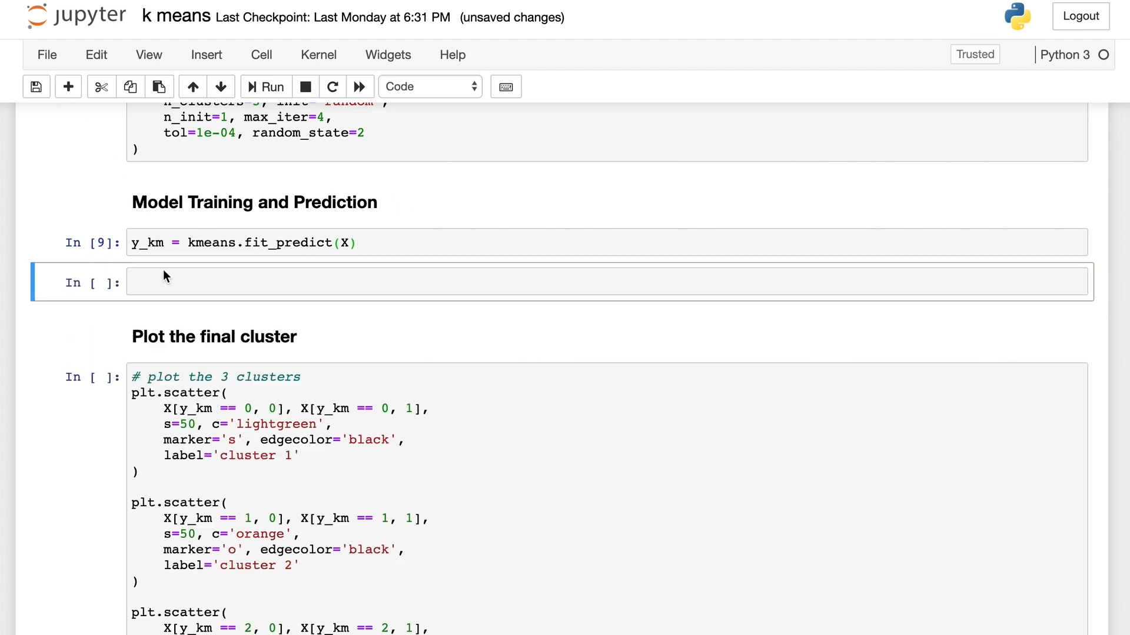
left_click(272, 86)
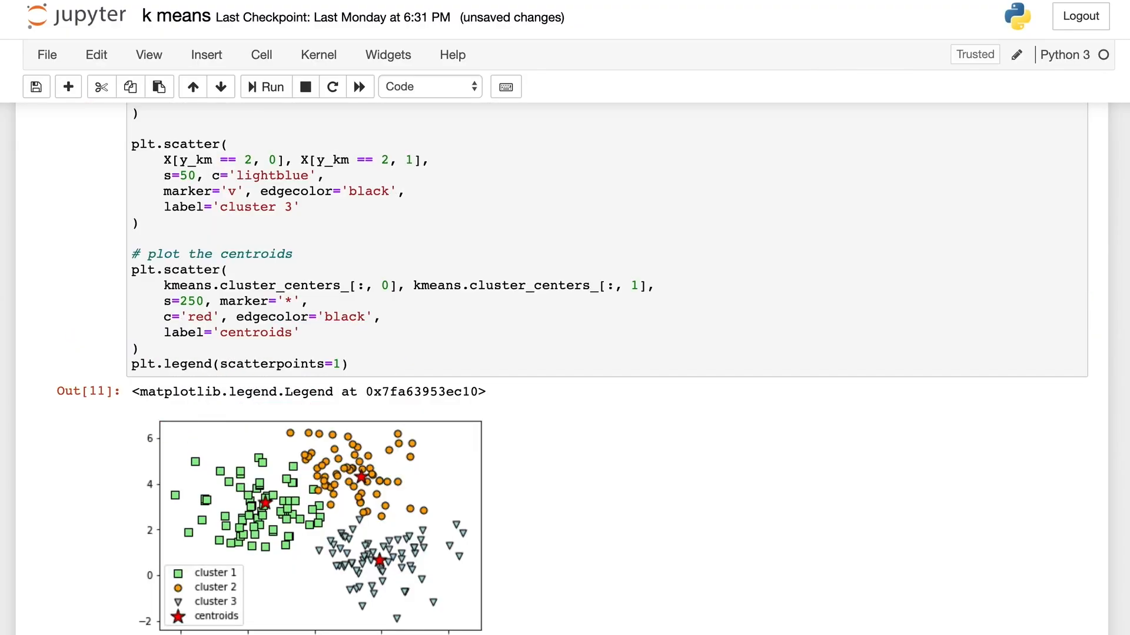
- Run the final plot cell showing green, orange and blue clusters with red star centroids
scroll("down", 3)
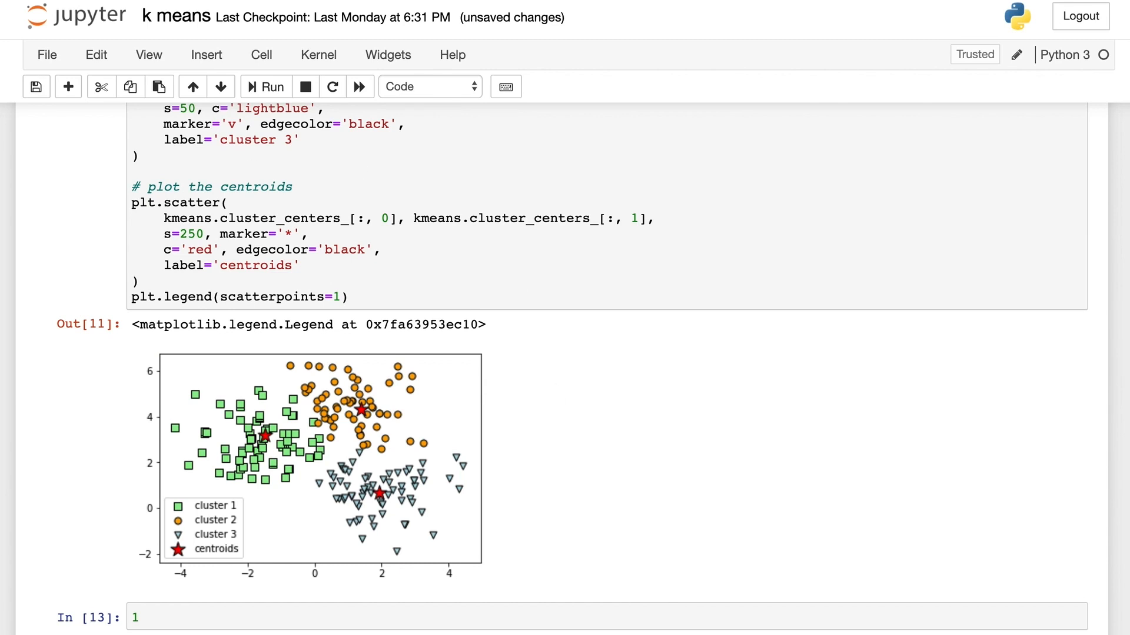
mouse_move(257, 350)
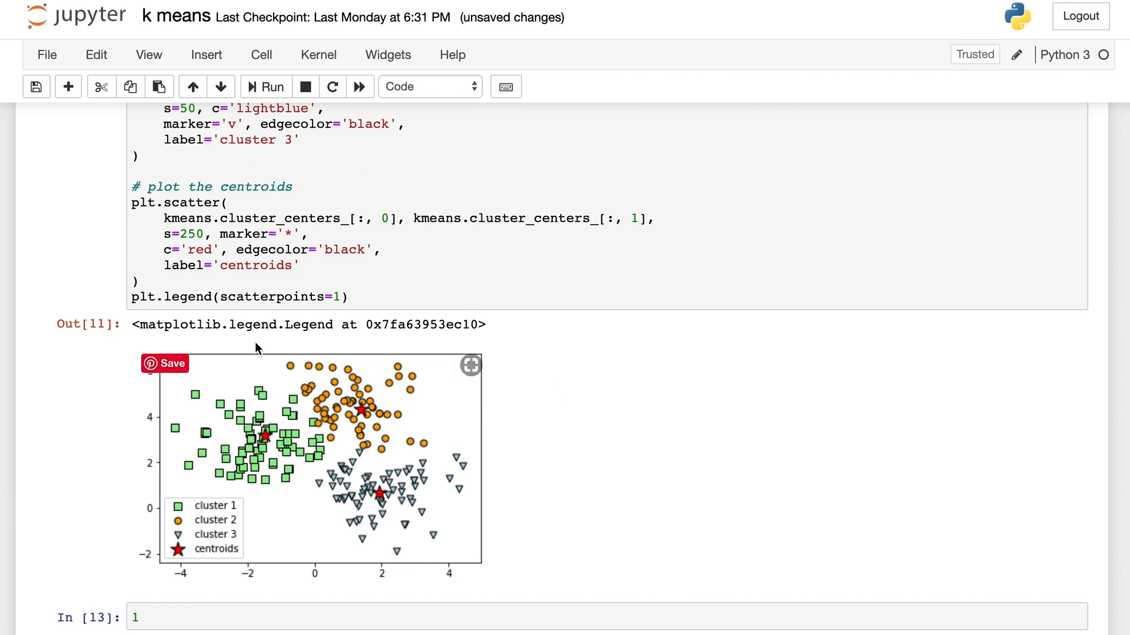